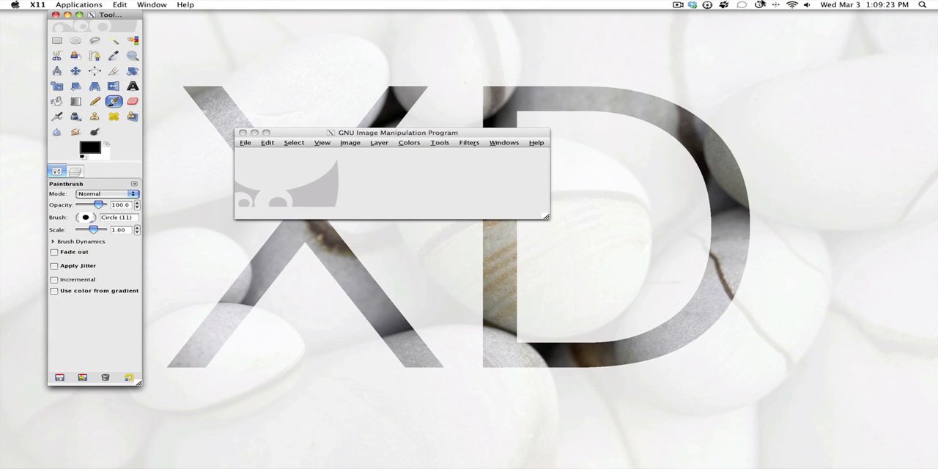
pyautogui.moveTo(706, 35)
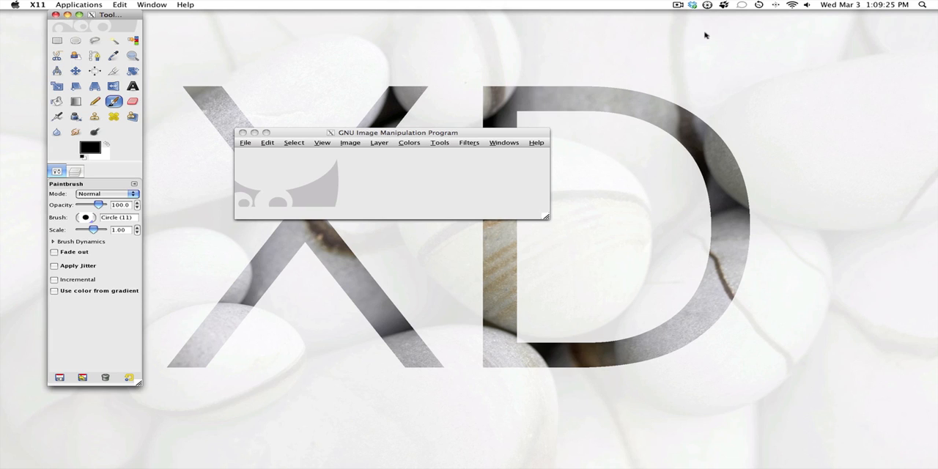
pyautogui.moveTo(300, 40)
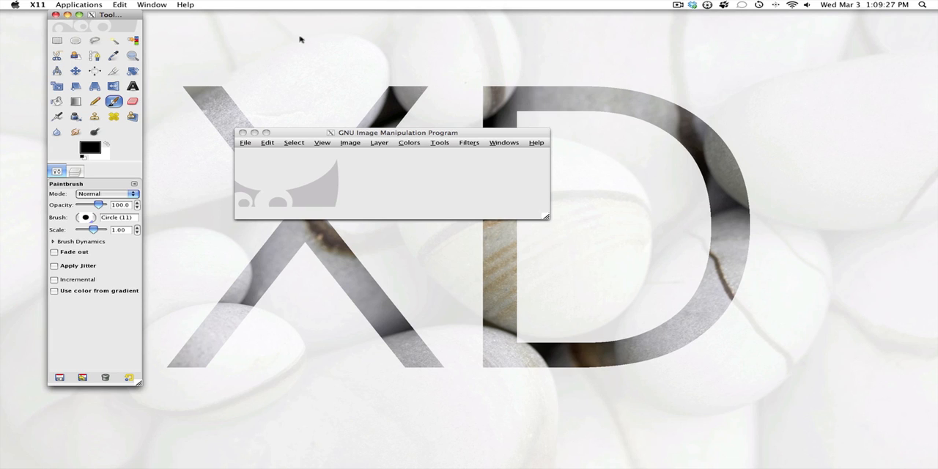
pyautogui.moveTo(330, 40)
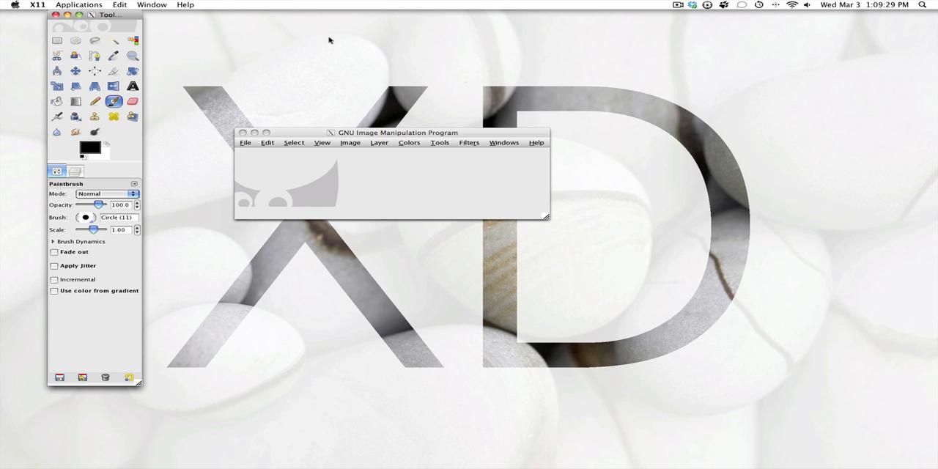
pyautogui.moveTo(518, 12)
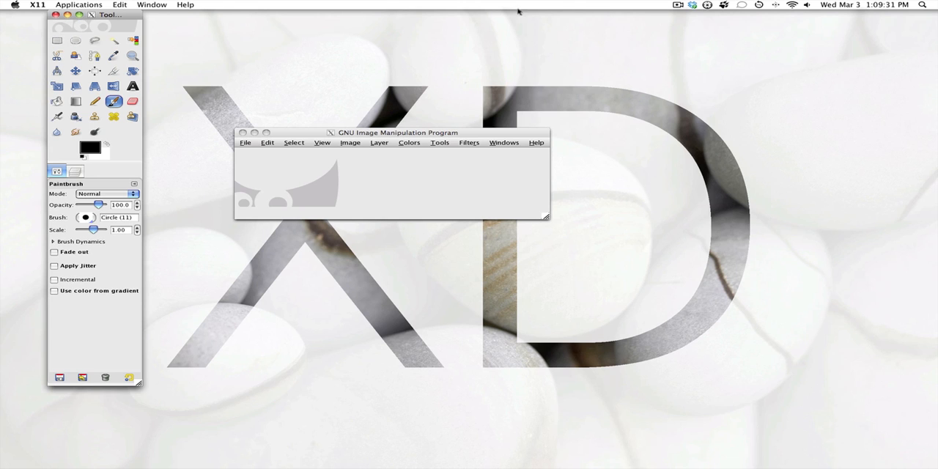
# Step: Bring the GIMP window with blog111108_miley.jpg to the front
pyautogui.click(677, 5)
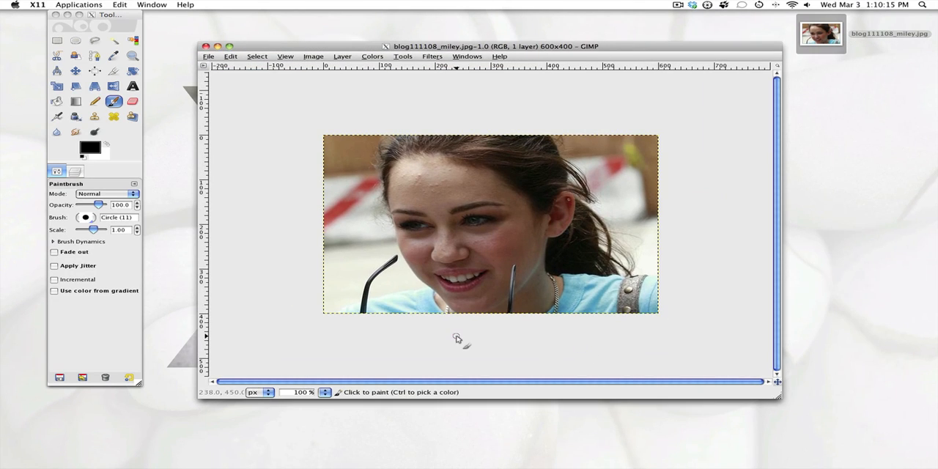
pyautogui.moveTo(440, 340)
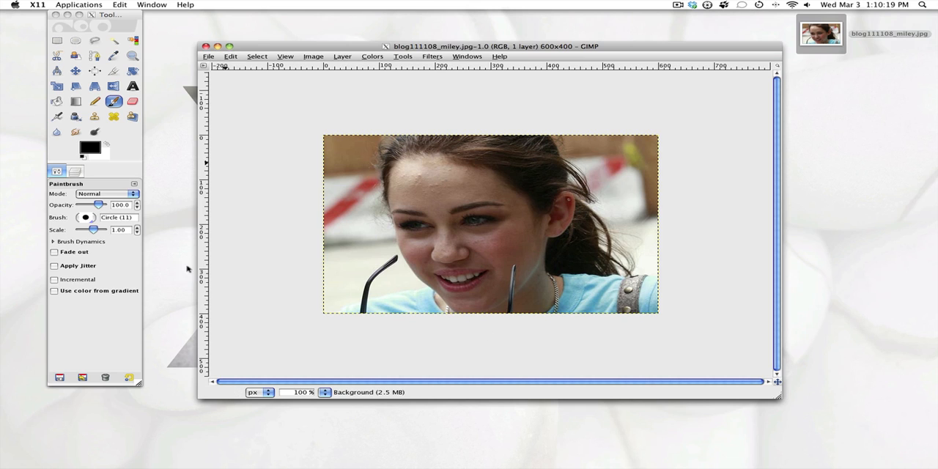
# Step: Set the status-bar zoom level to 400%
pyautogui.click(324, 392)
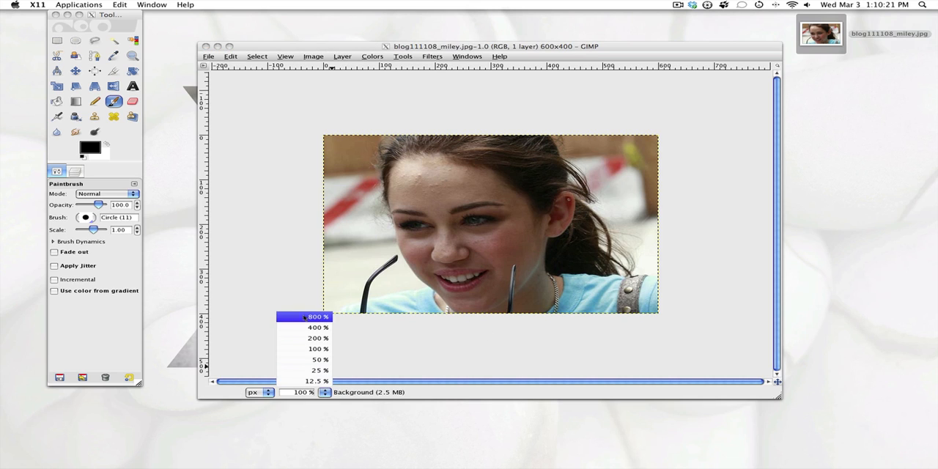
pyautogui.click(318, 327)
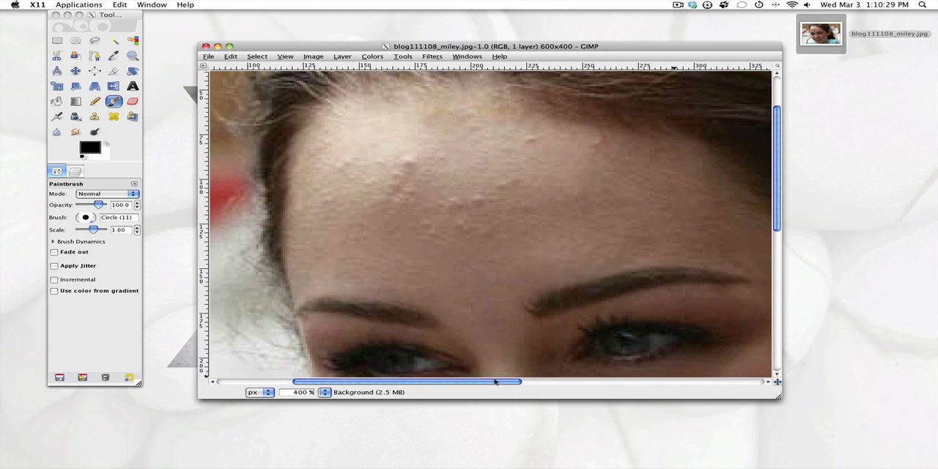
# Step: Heal the raised bump on the forehead with the Heal tool
pyautogui.click(113, 118)
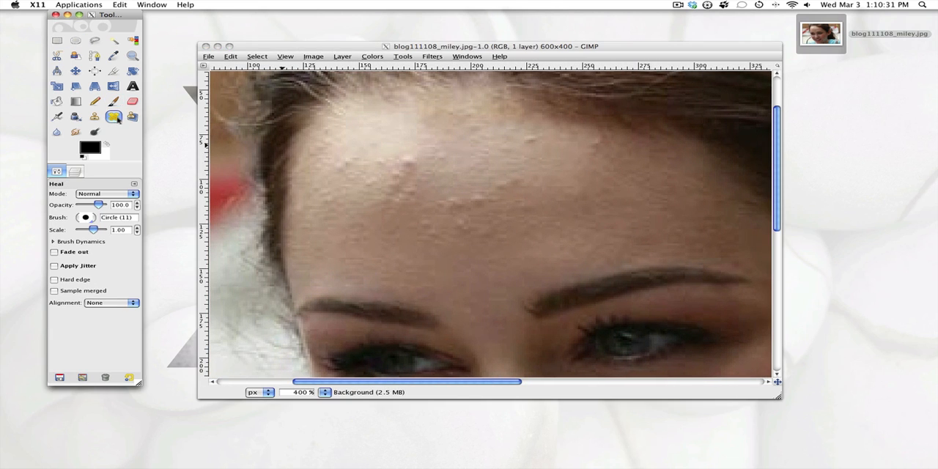
pyautogui.moveTo(421, 170)
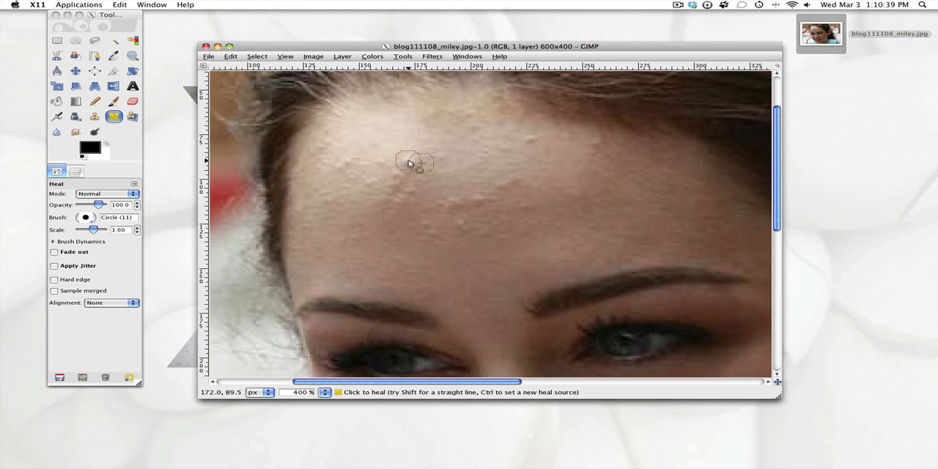
pyautogui.click(414, 162)
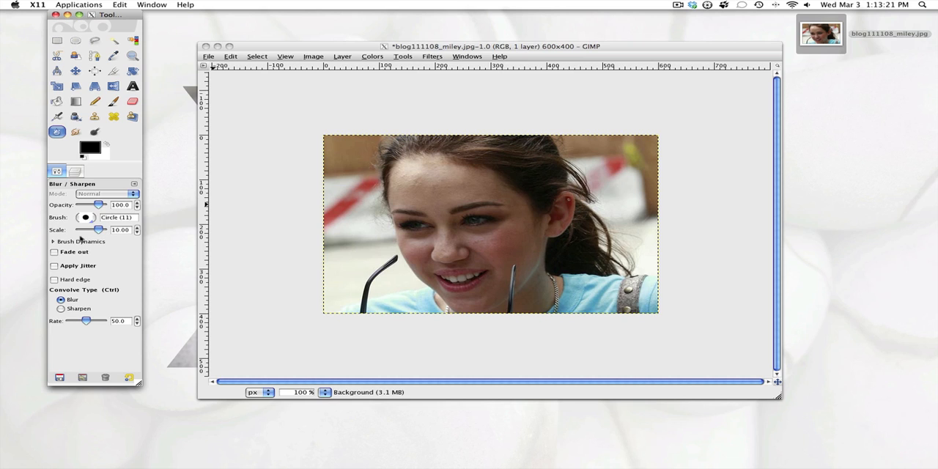
pyautogui.moveTo(159, 219)
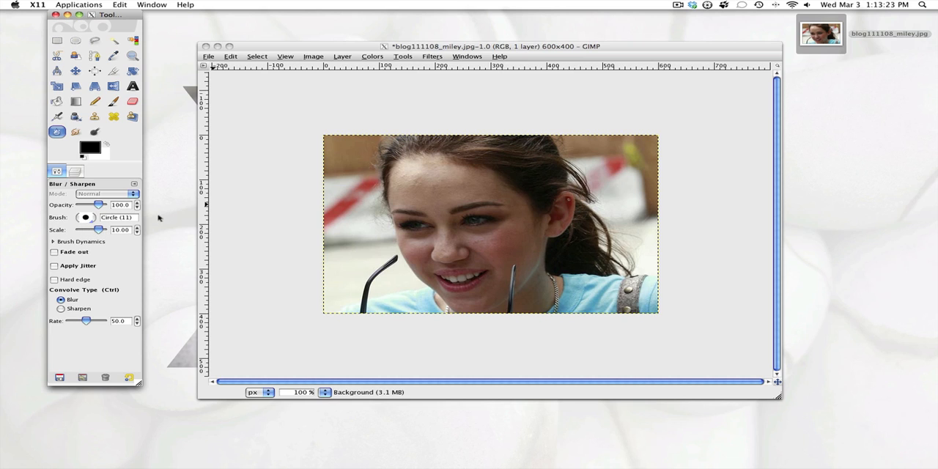
pyautogui.moveTo(260, 241)
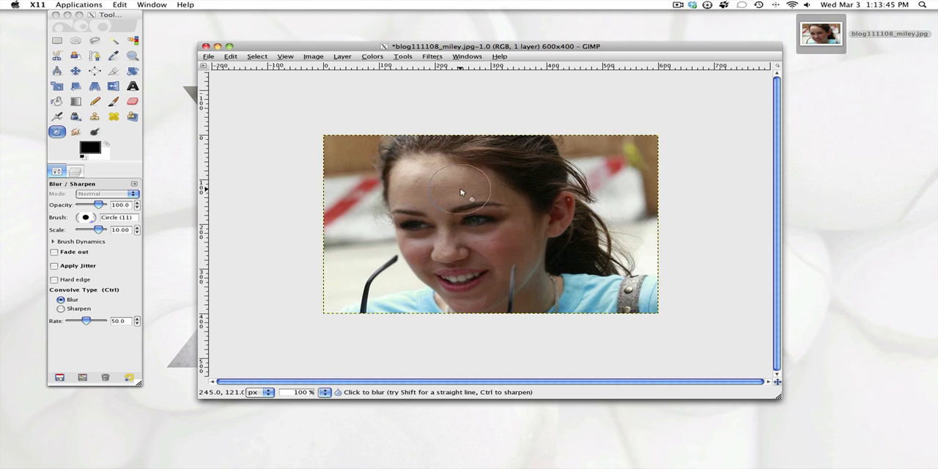
# Step: Blur the remaining facial skin with the Blur tool
pyautogui.click(462, 192)
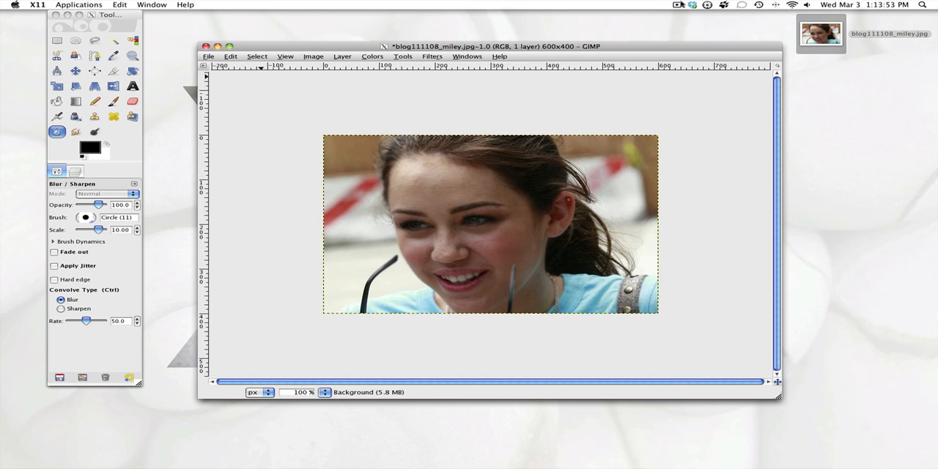
pyautogui.click(678, 6)
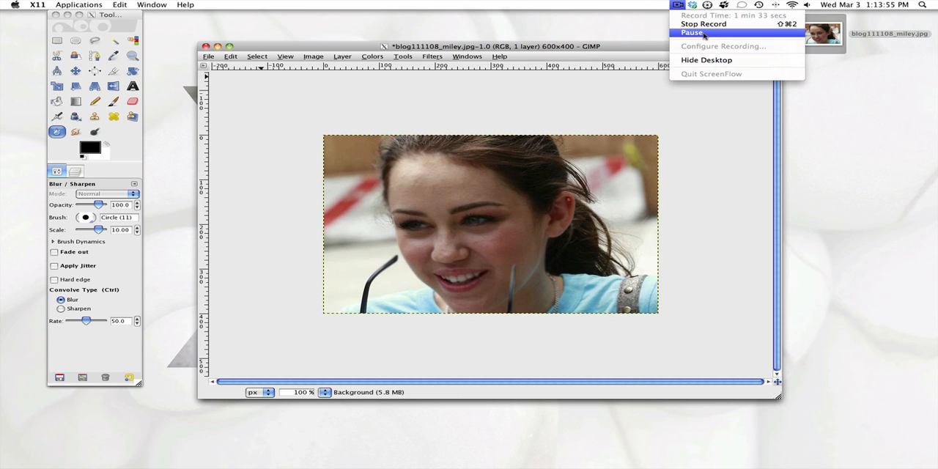